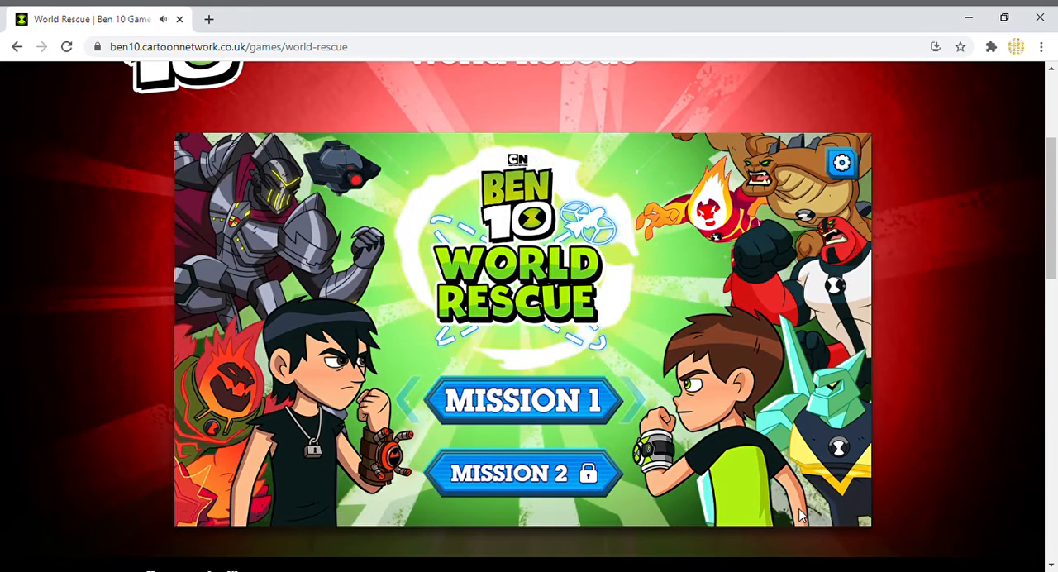
# - Start Mission 1 from the title screen to reach the level-select map
pyautogui.click(522, 400)
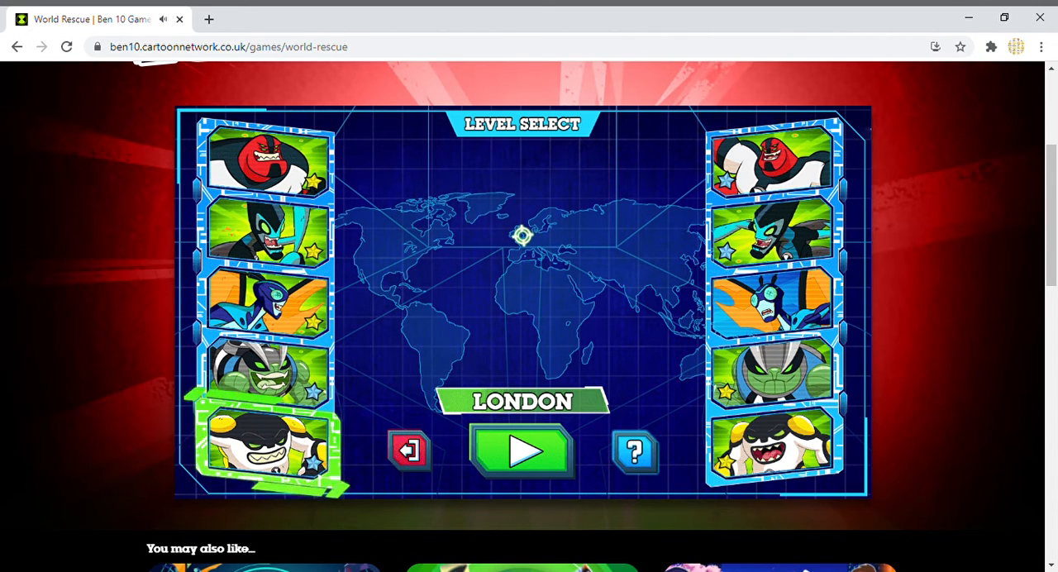
# - Browse the London, Paris, Rio and Yucatan cards, then select the second set's Rio de Janeiro
pyautogui.click(265, 446)
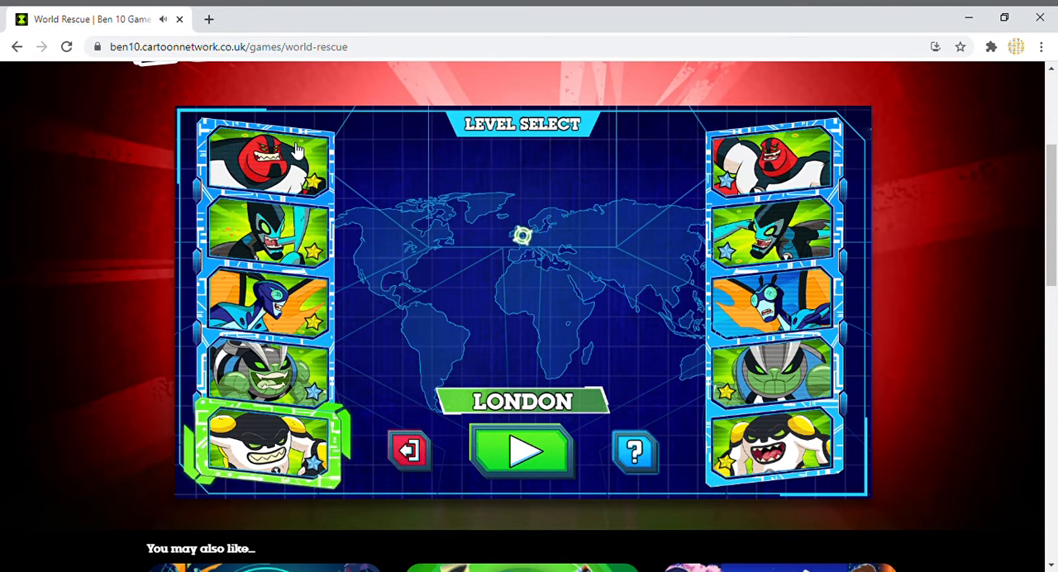
pyautogui.click(265, 162)
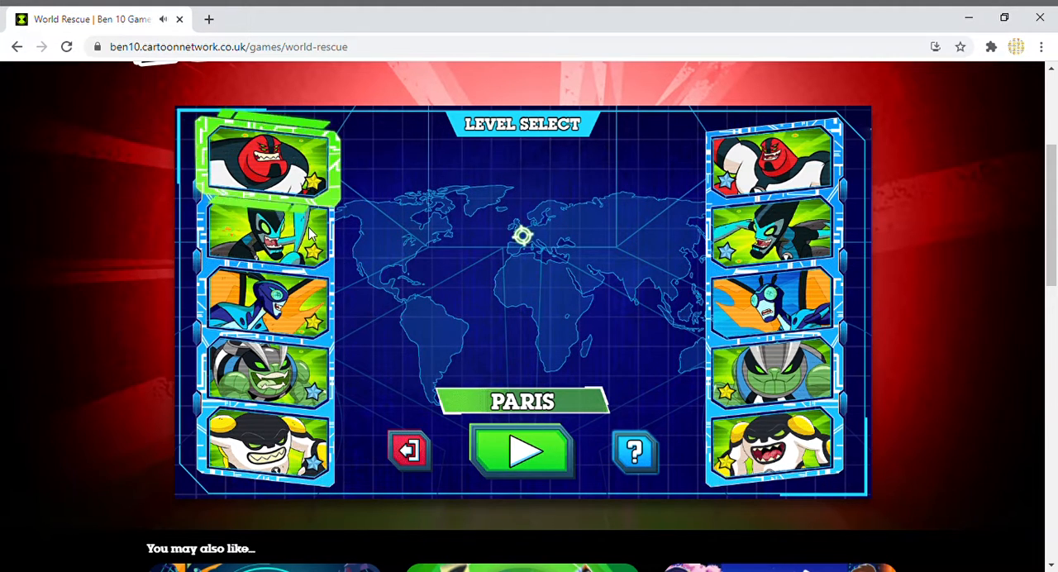
pyautogui.click(267, 235)
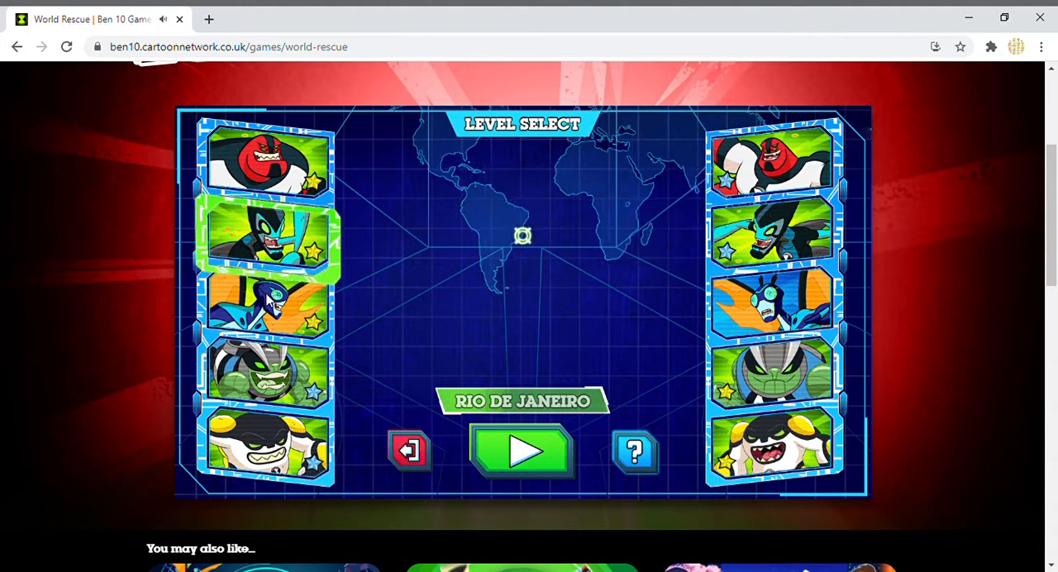
pyautogui.click(266, 376)
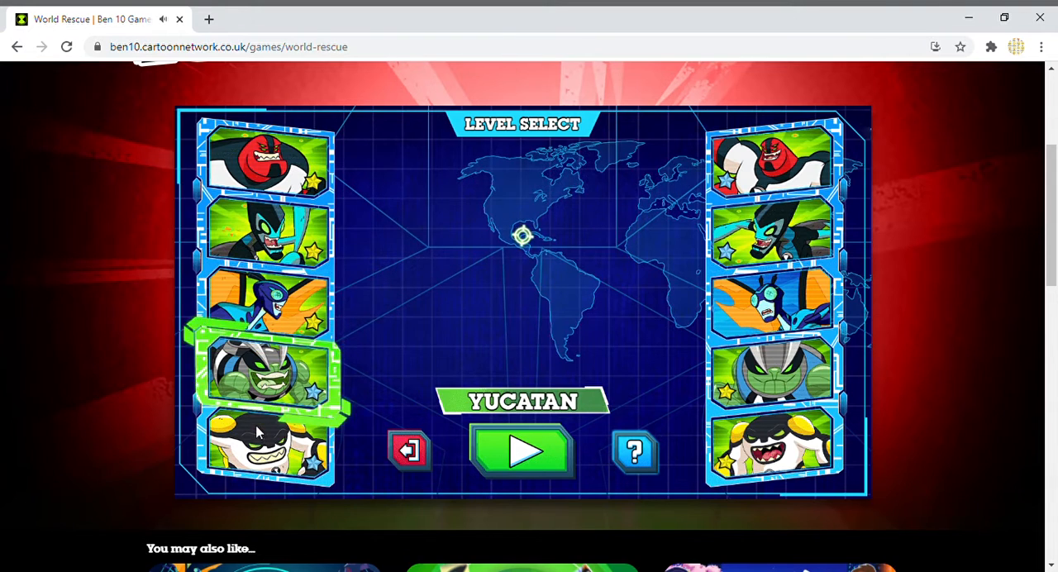
pyautogui.click(265, 450)
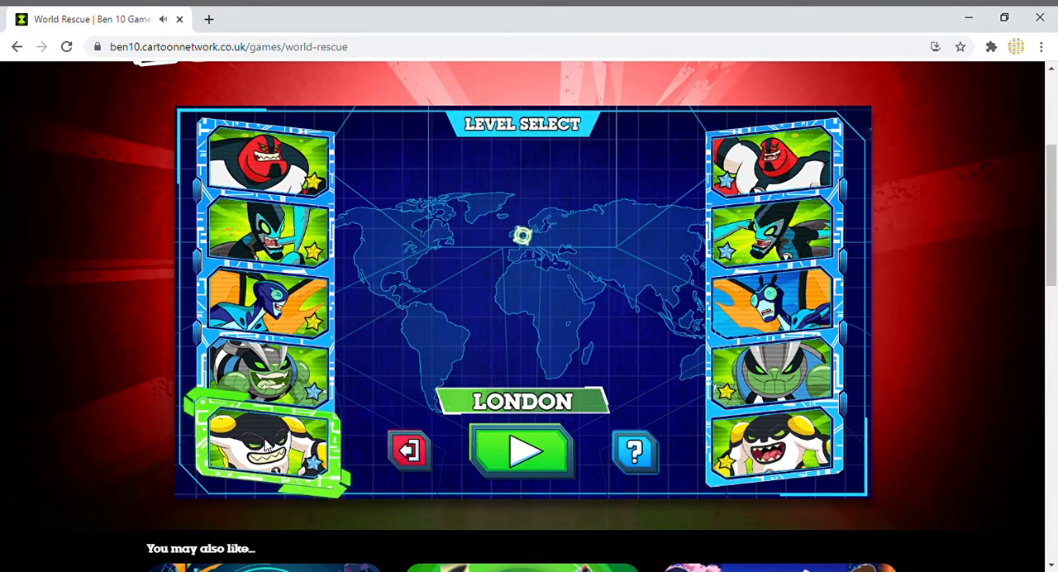
pyautogui.click(769, 161)
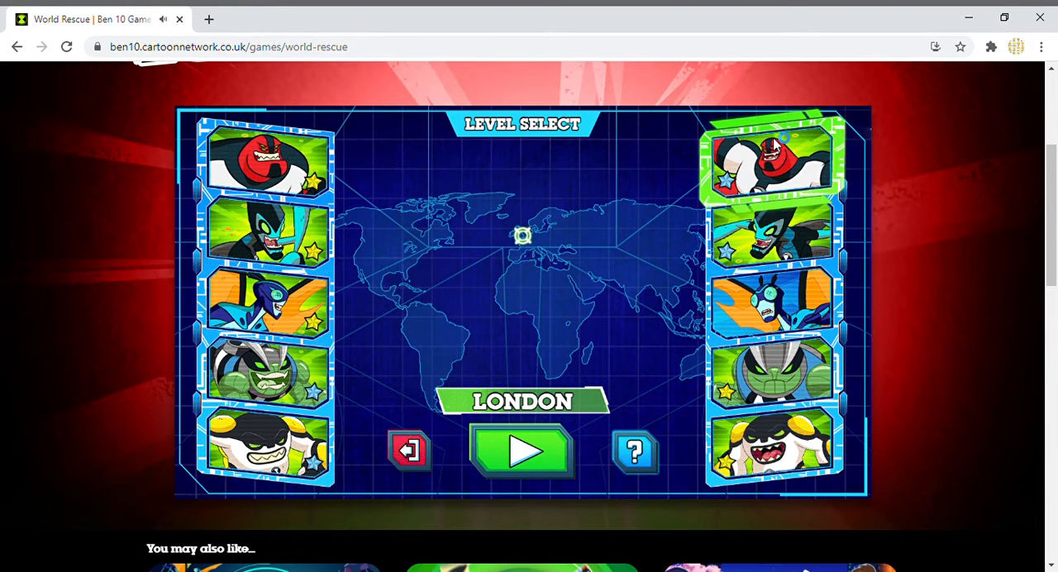
pyautogui.click(768, 236)
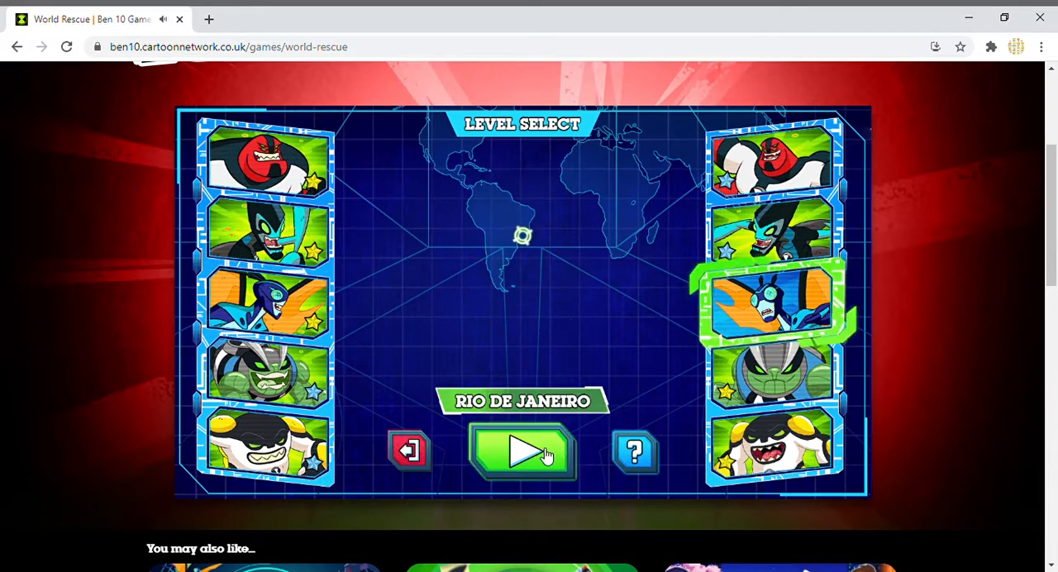
# - Play the Rio de Janeiro level as the winged alien, then pause and resume the cave fight
pyautogui.click(522, 452)
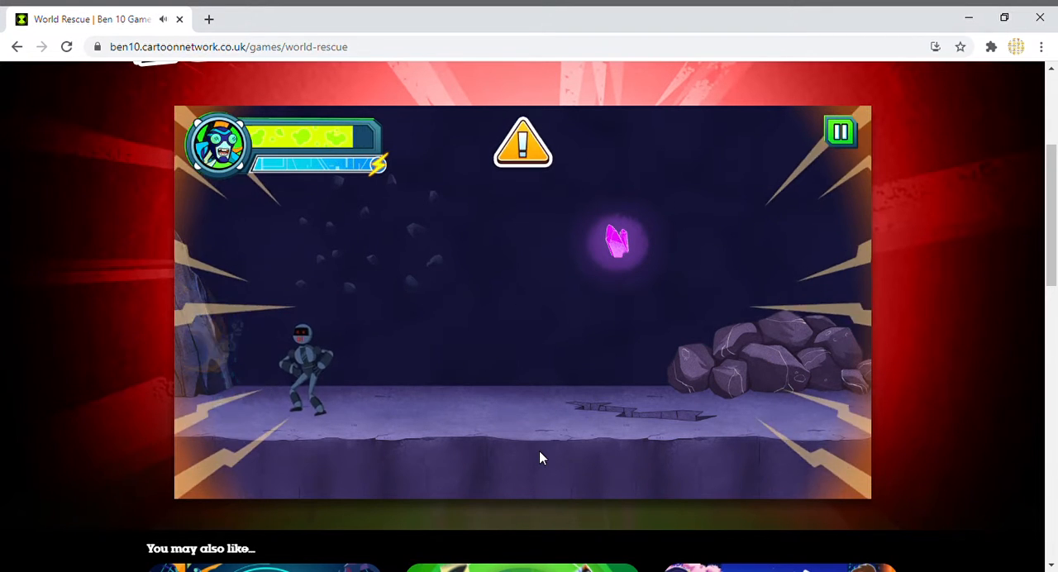
pyautogui.click(840, 132)
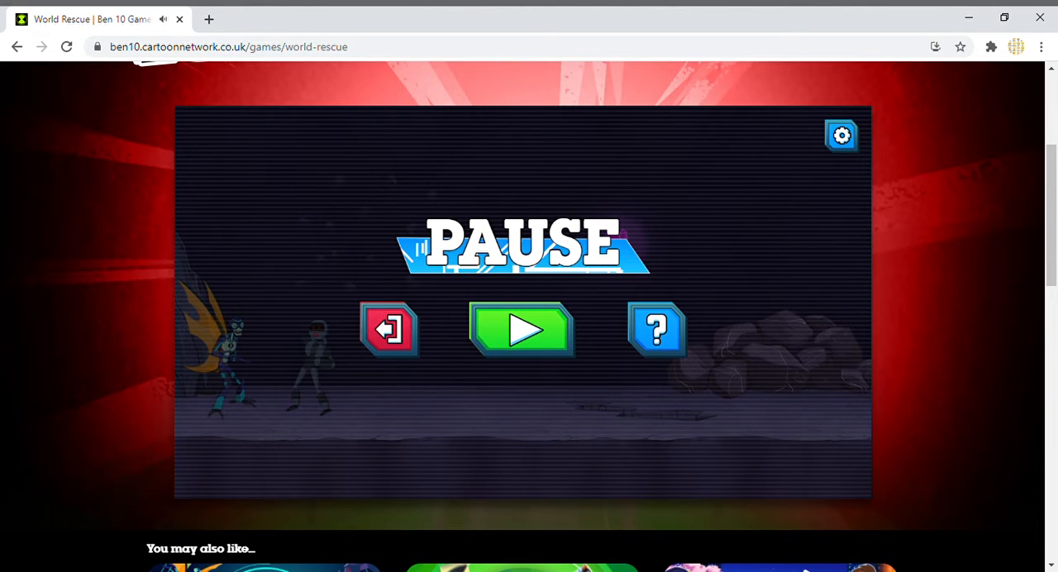
pyautogui.click(521, 328)
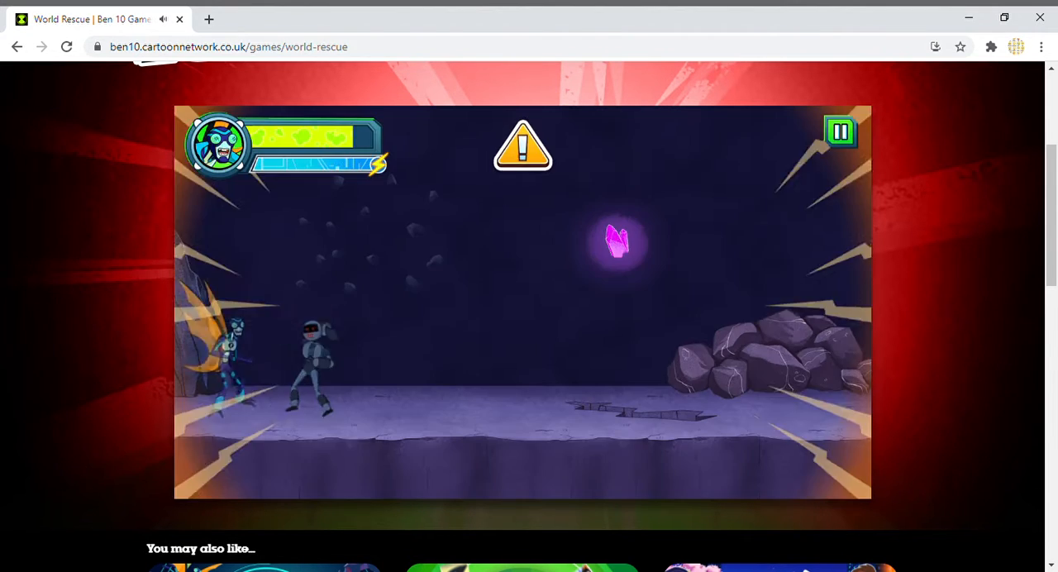